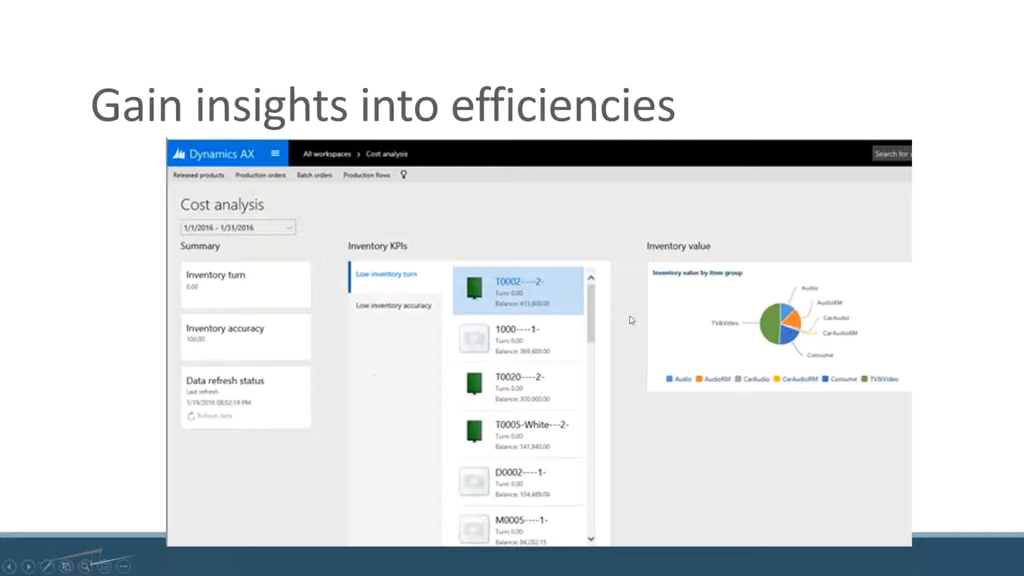
mouse_move(586, 301)
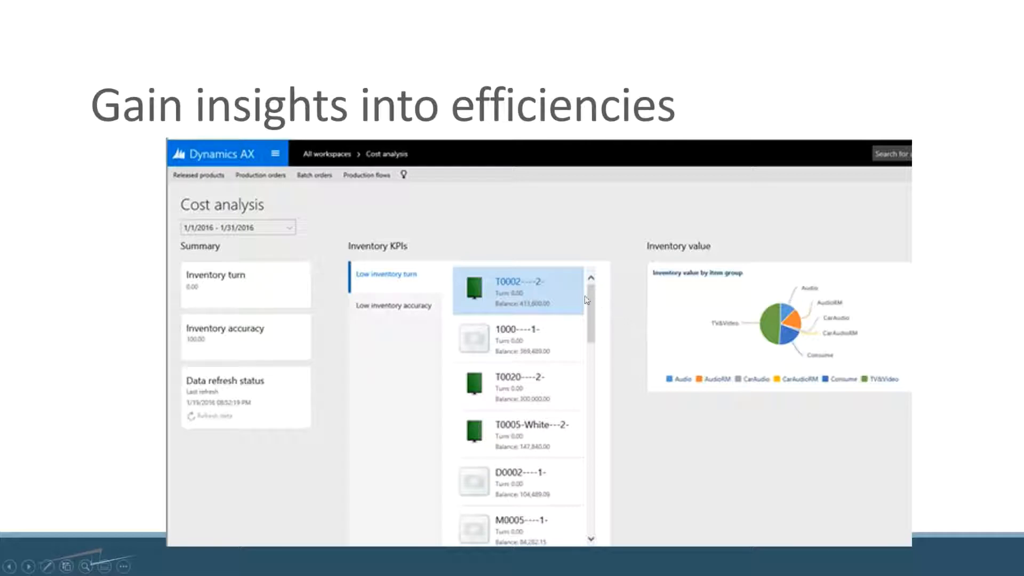
mouse_move(403, 257)
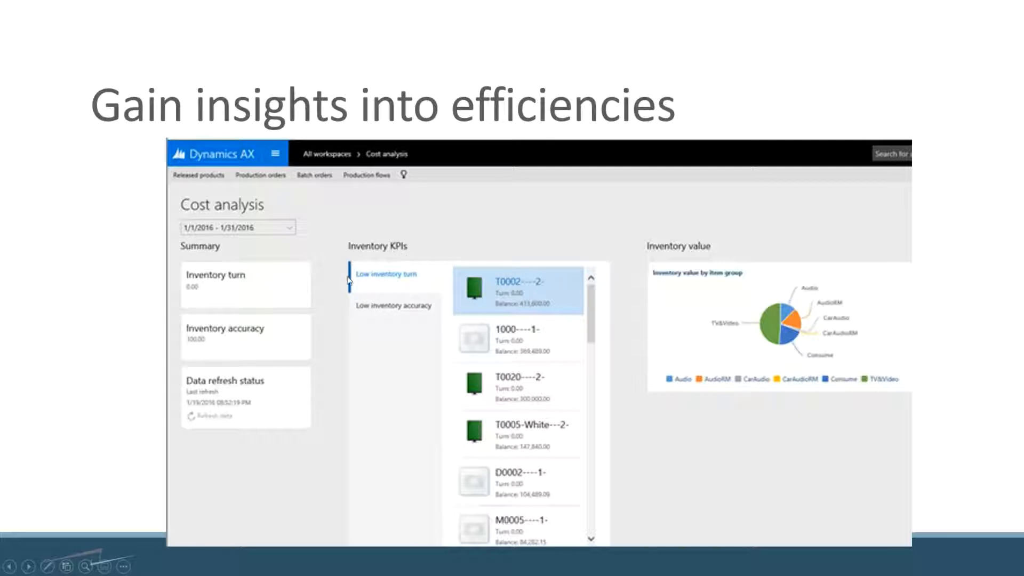
mouse_move(520, 367)
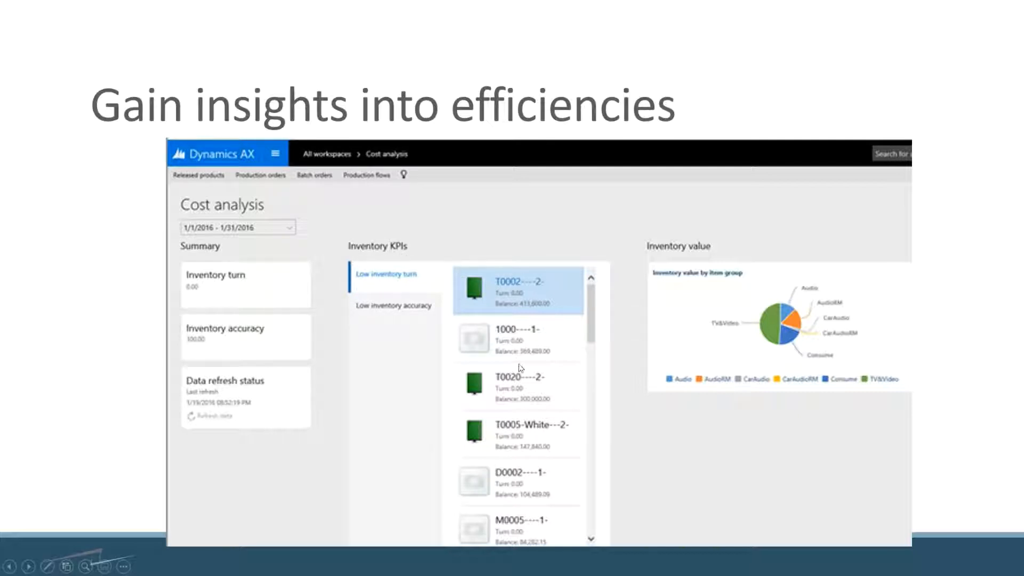
mouse_move(755, 345)
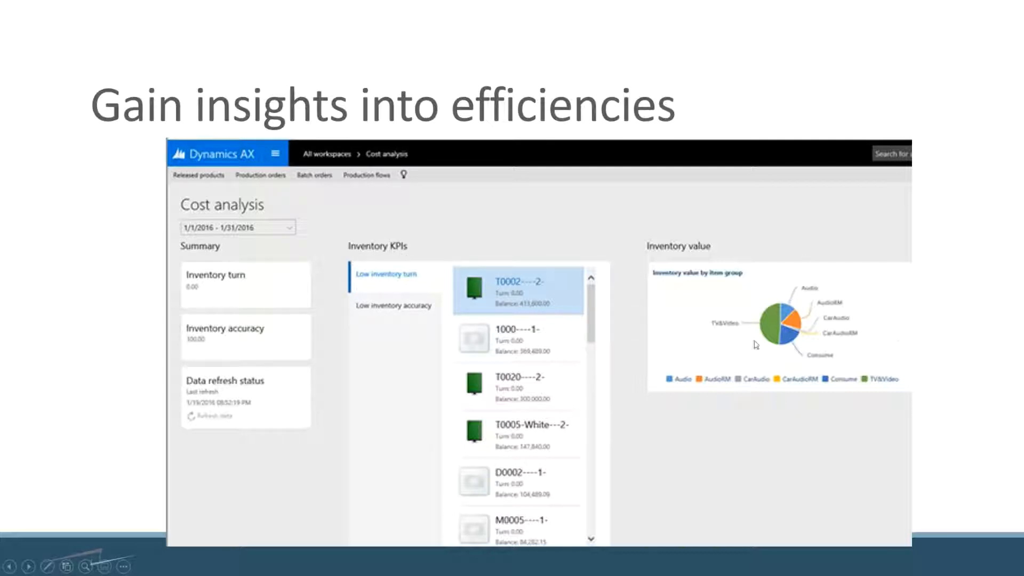
mouse_move(748, 354)
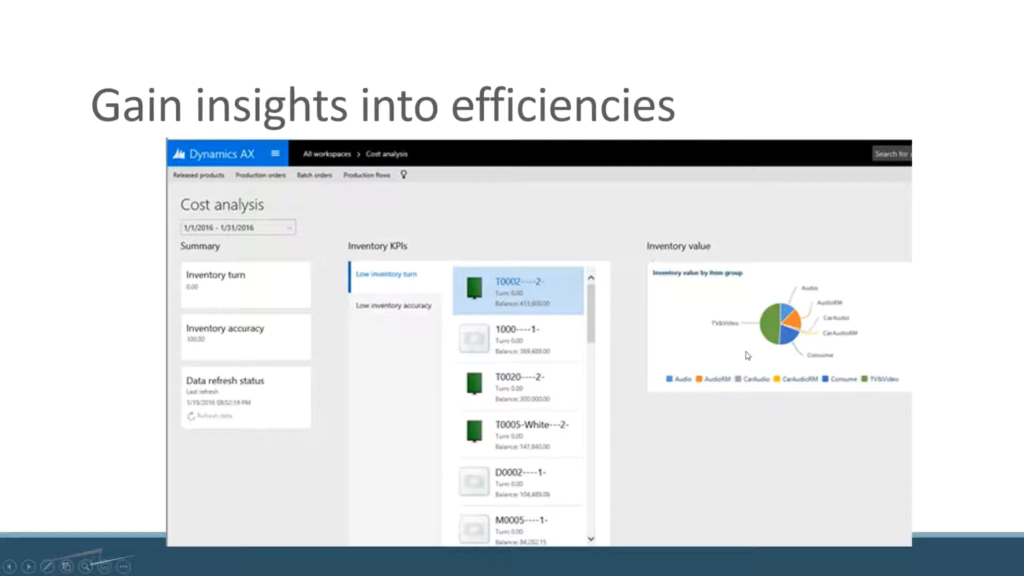
mouse_move(772, 357)
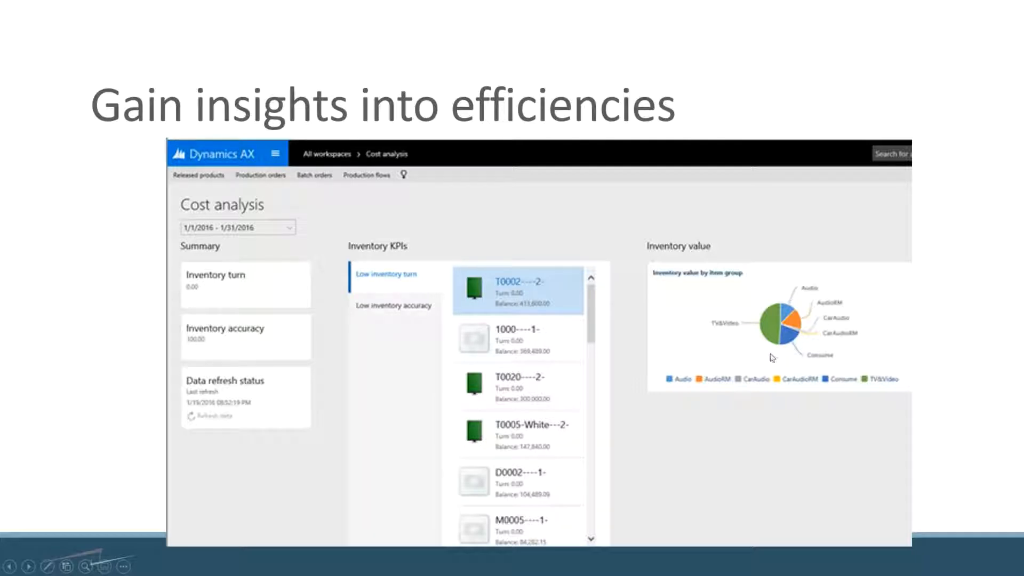
mouse_move(534, 428)
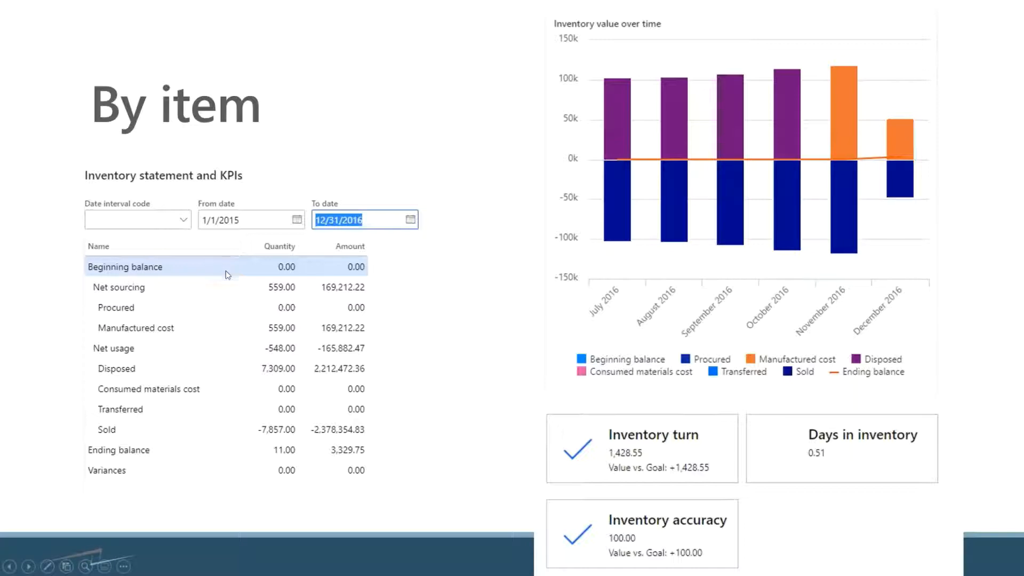
mouse_move(295, 382)
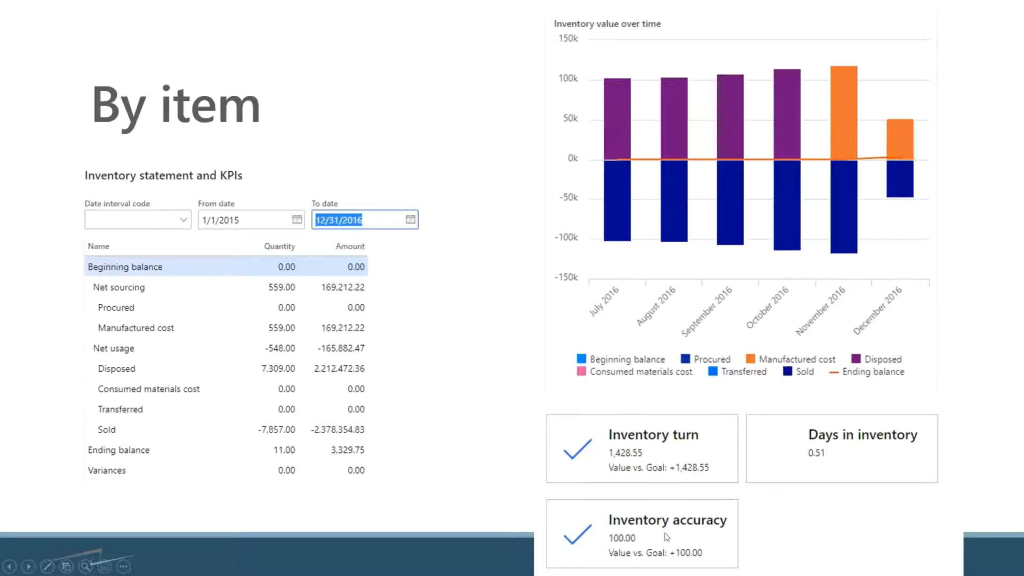
mouse_move(676, 543)
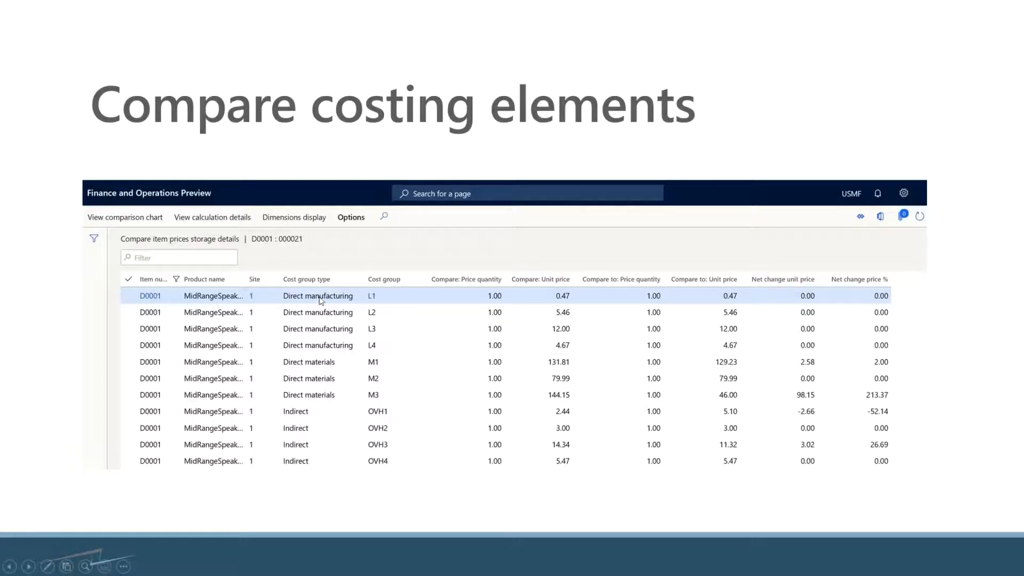
mouse_move(298, 344)
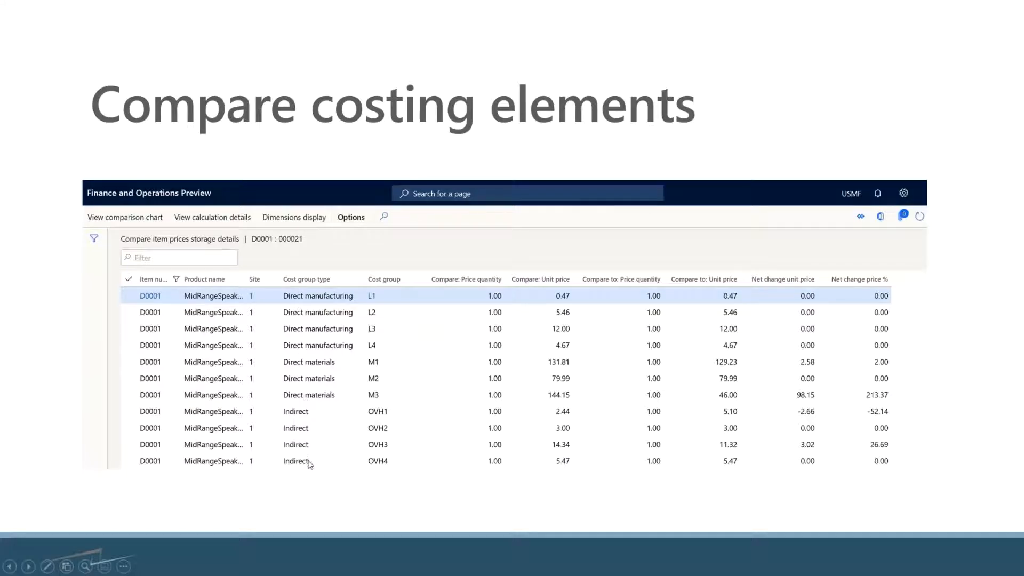
mouse_move(370, 351)
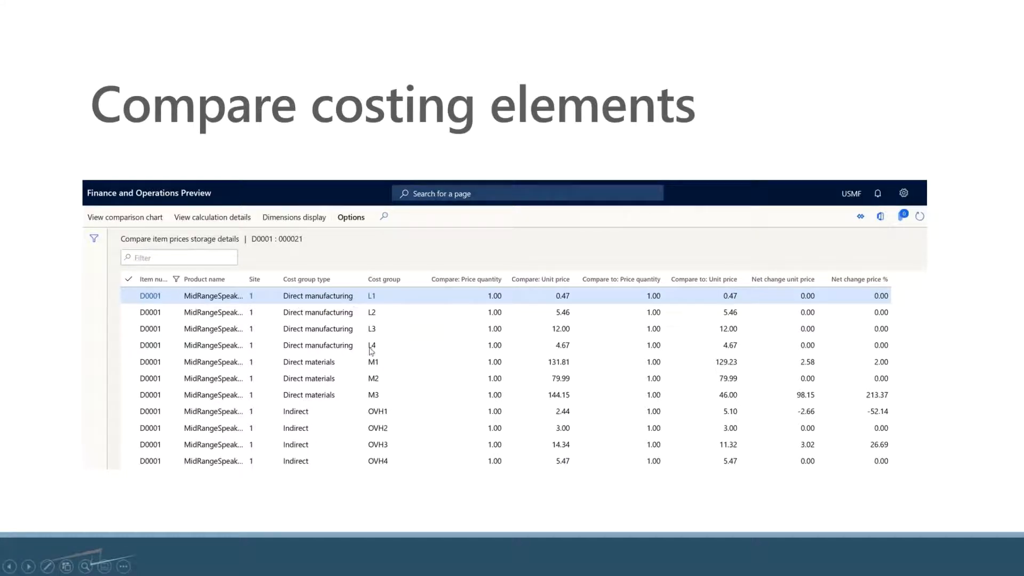
mouse_move(388, 456)
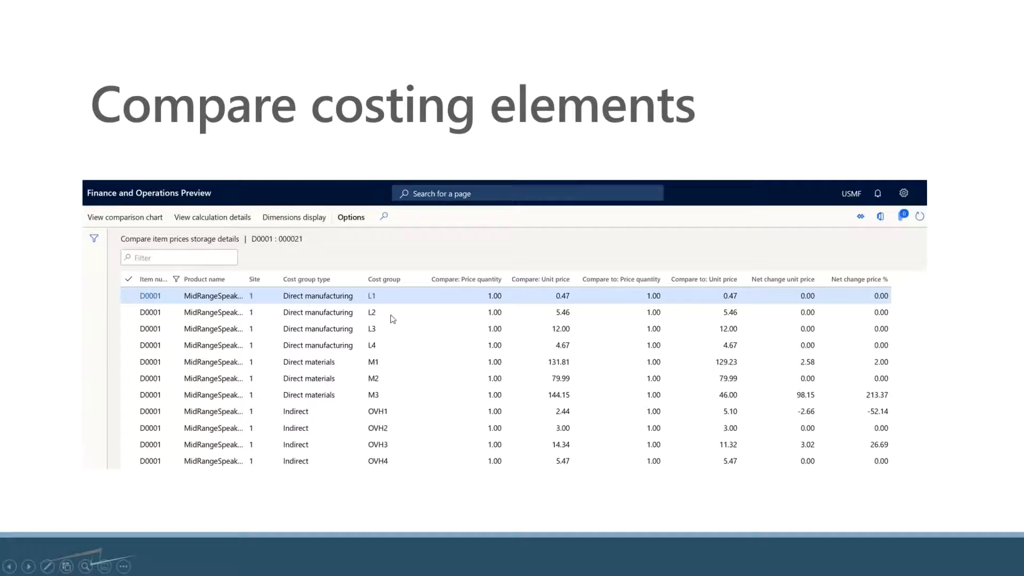
mouse_move(498, 308)
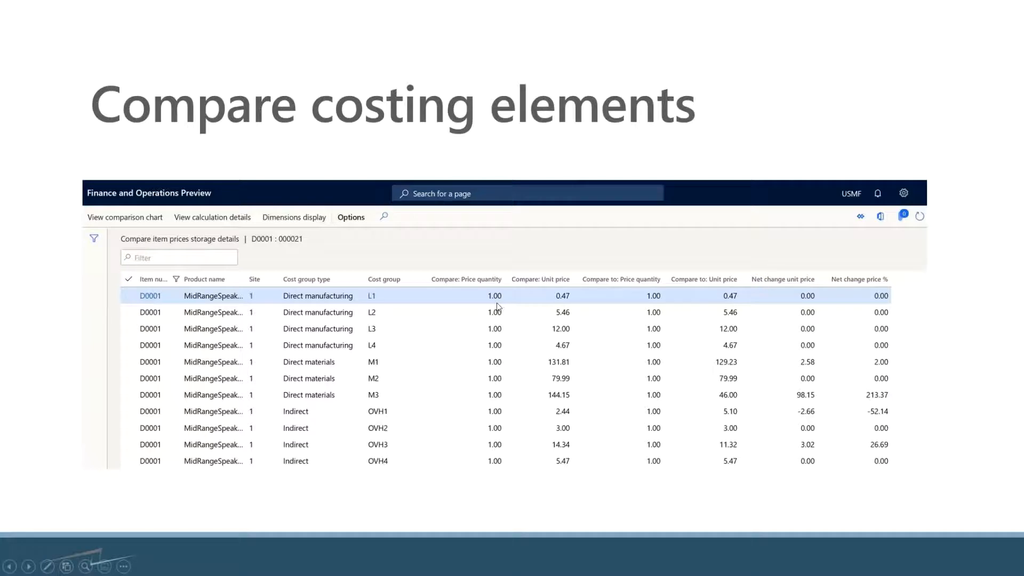
mouse_move(545, 305)
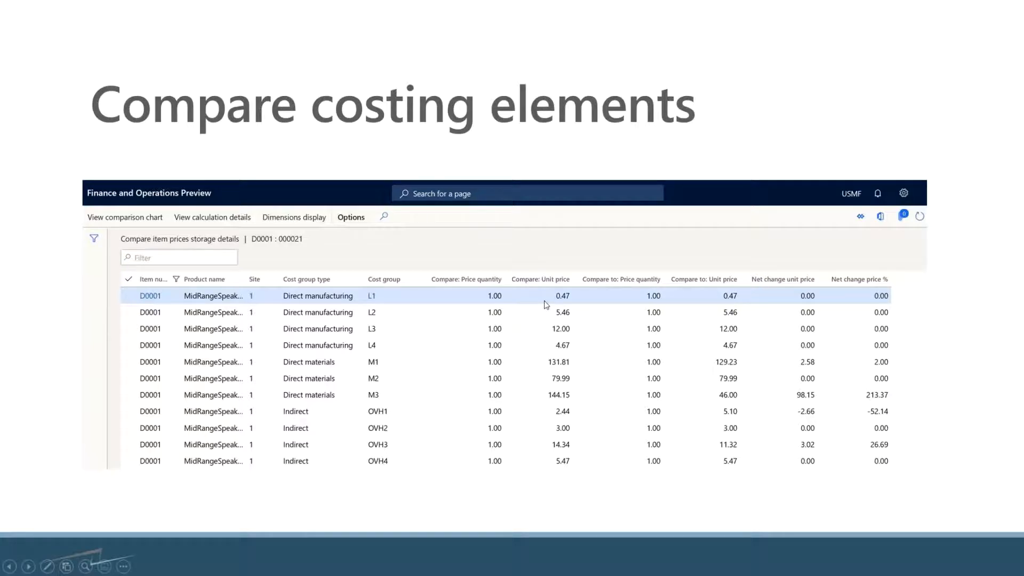
mouse_move(567, 401)
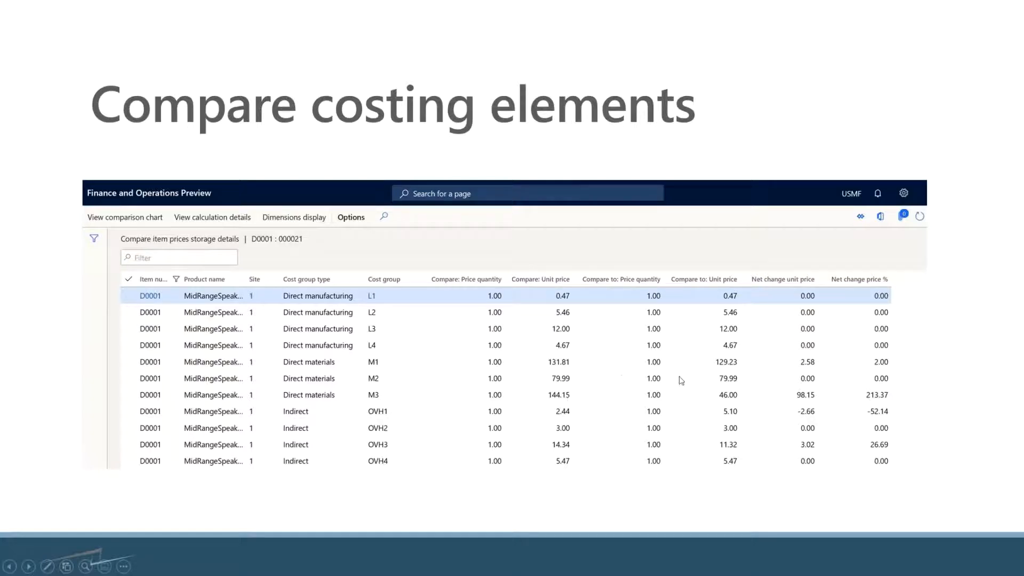
mouse_move(557, 401)
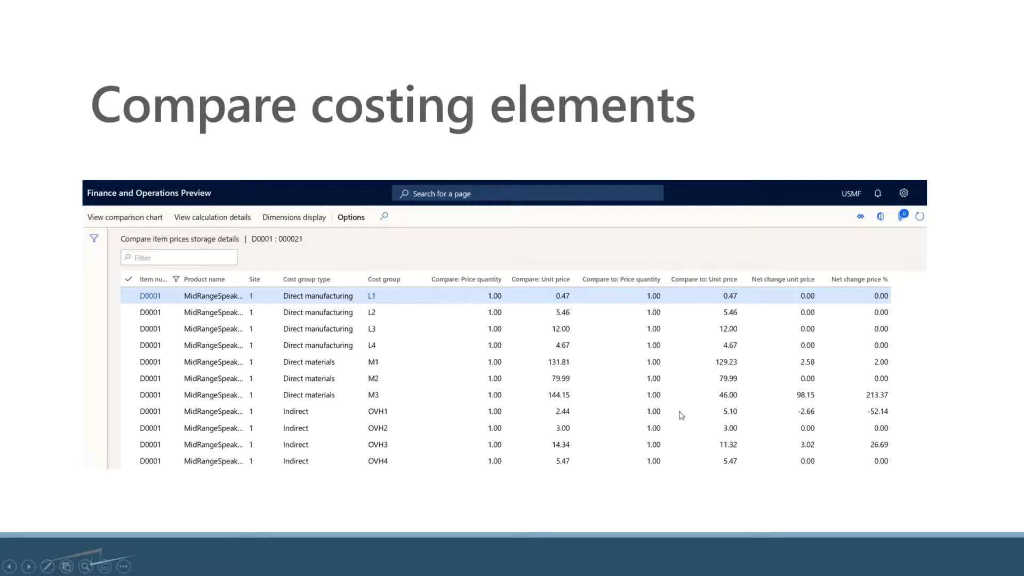
mouse_move(683, 423)
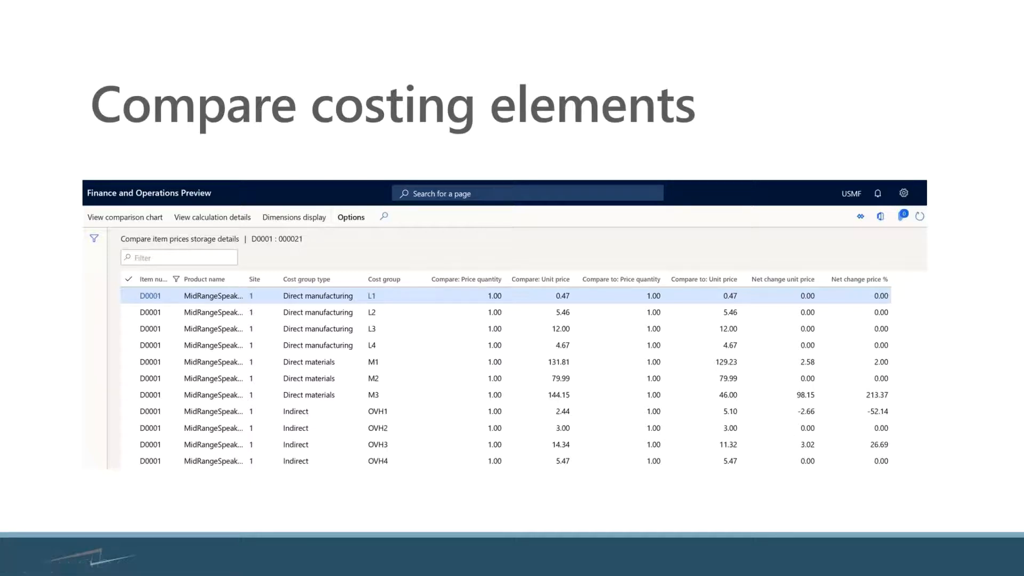
Step: Advance from the Compare costing elements slide to the product pricing costs slide
left_click(125, 217)
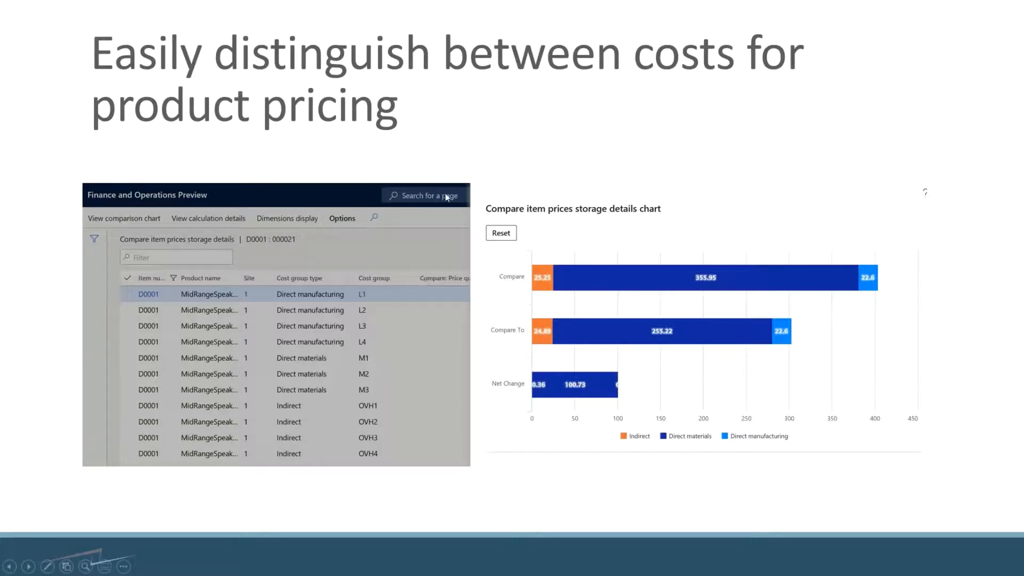
mouse_move(523, 406)
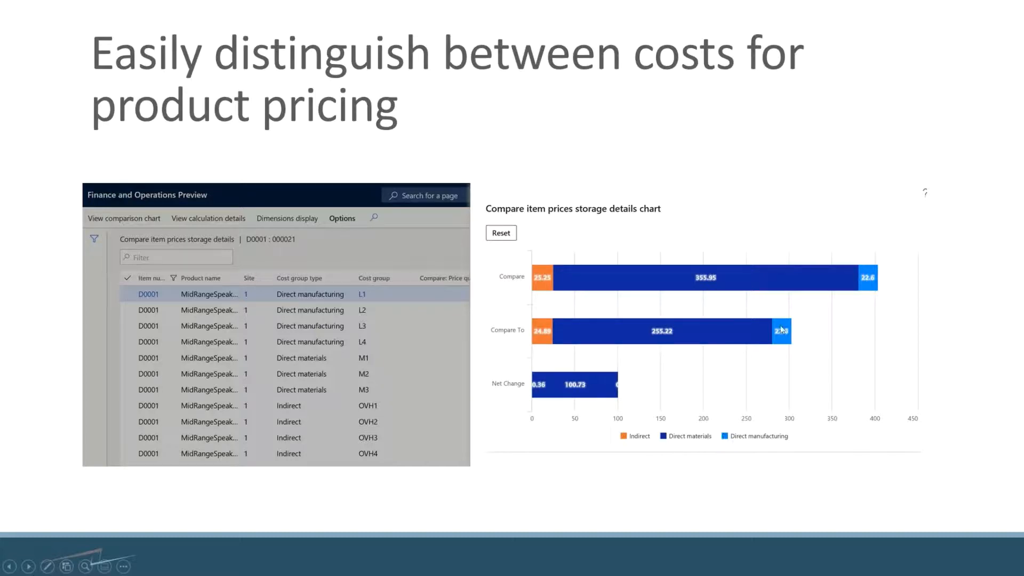
mouse_move(781, 276)
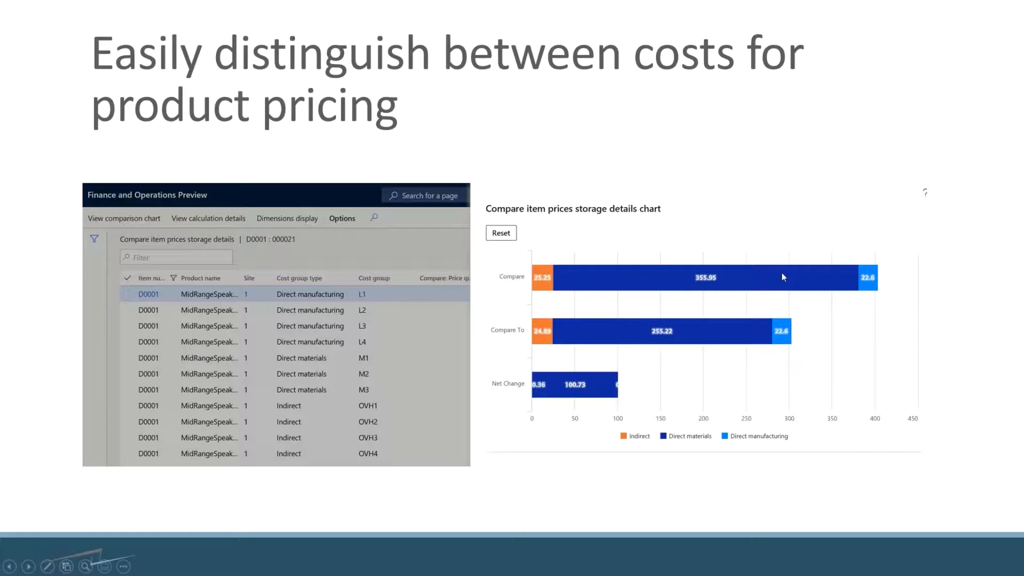
mouse_move(703, 339)
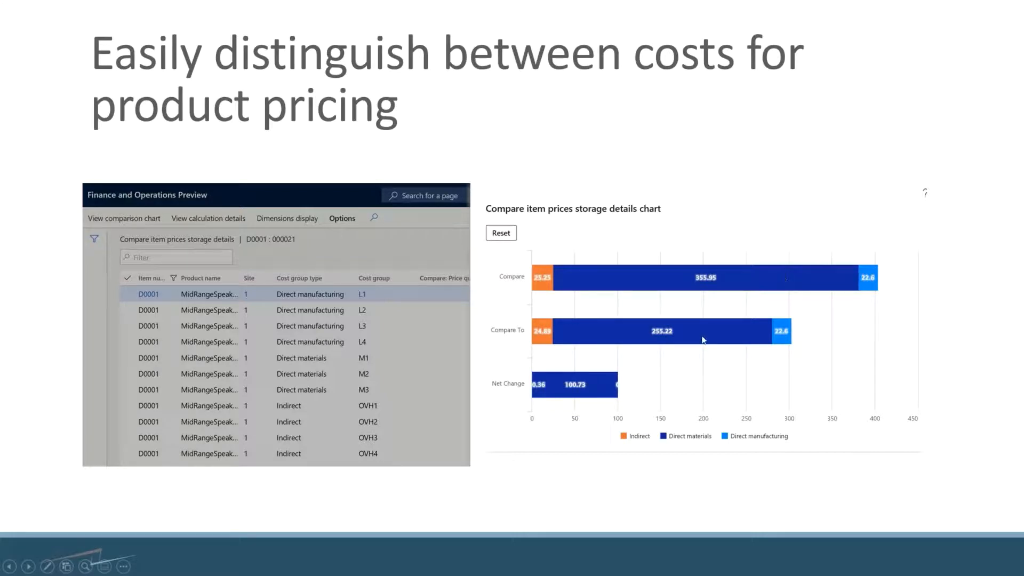
mouse_move(878, 273)
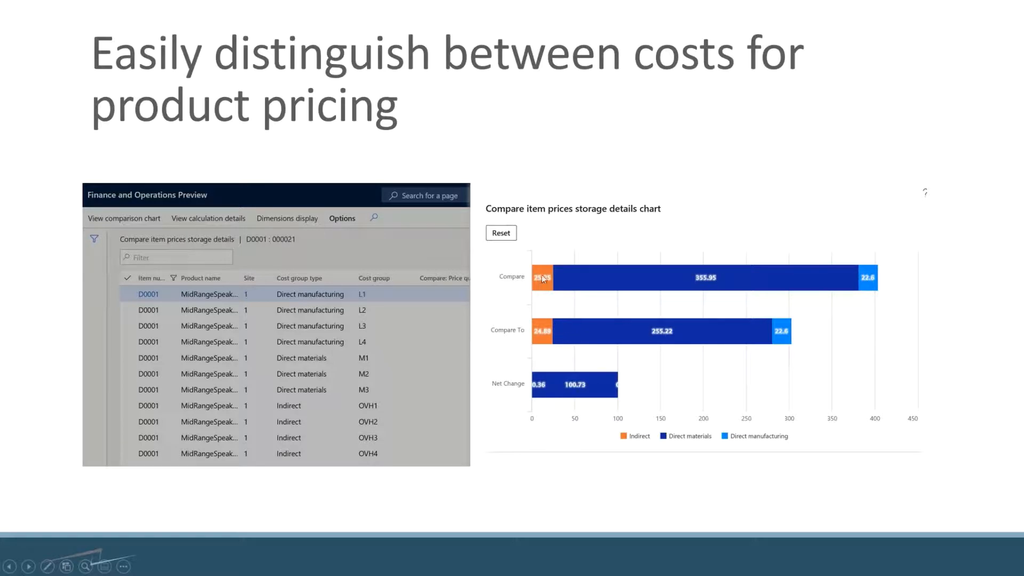
mouse_move(539, 290)
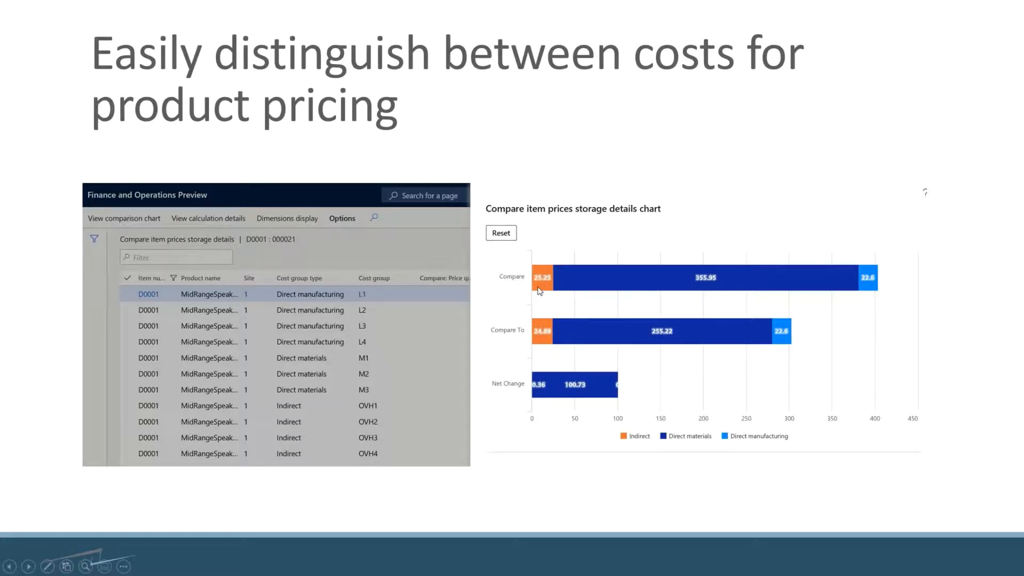
mouse_move(534, 340)
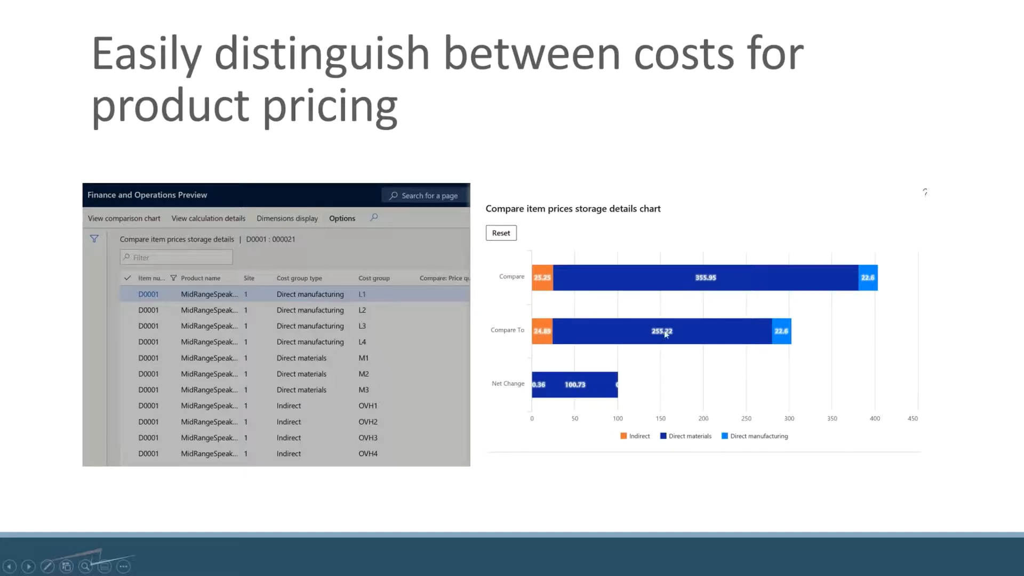
mouse_move(586, 390)
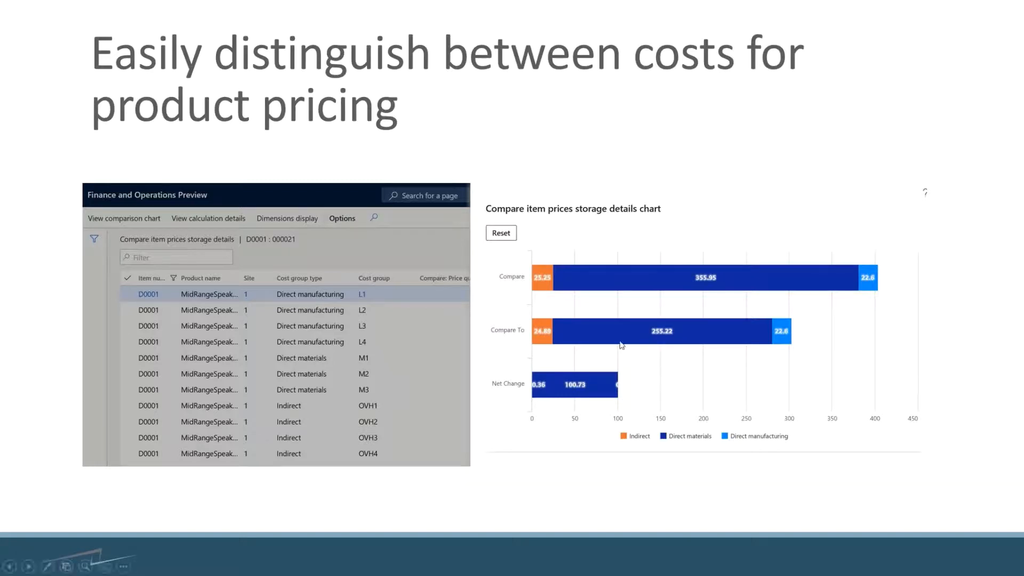
mouse_move(313, 366)
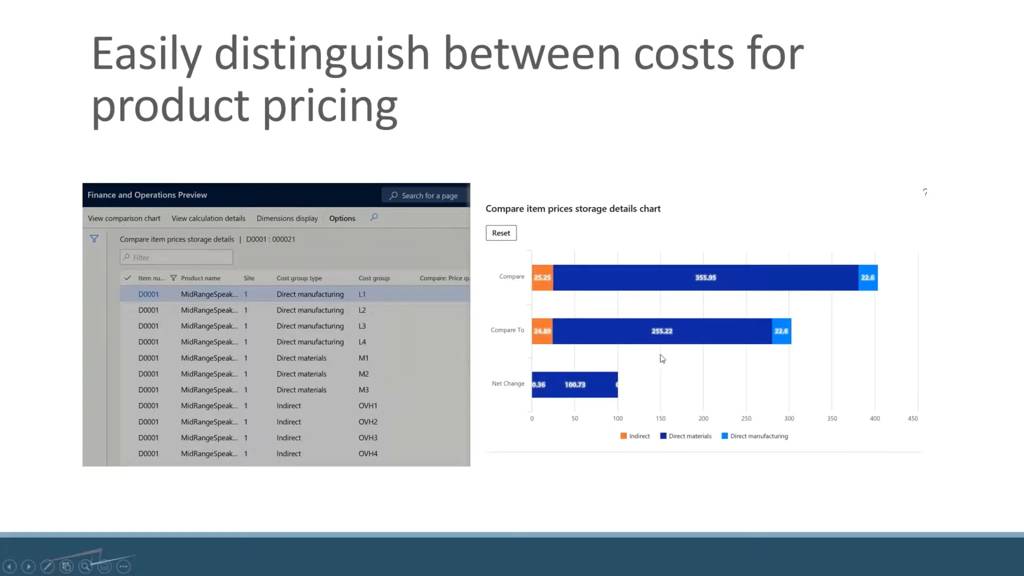
mouse_move(667, 332)
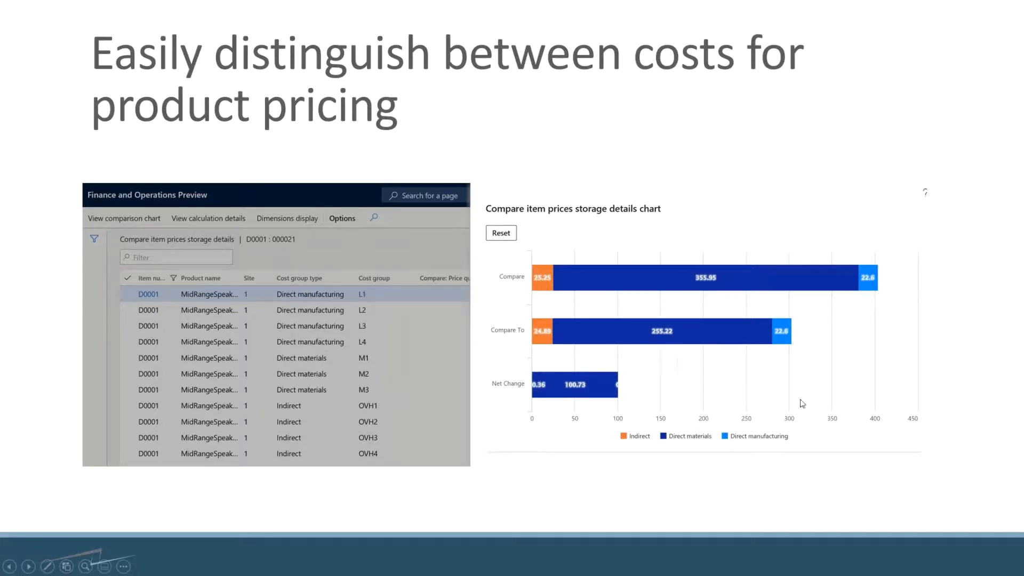
mouse_move(941, 375)
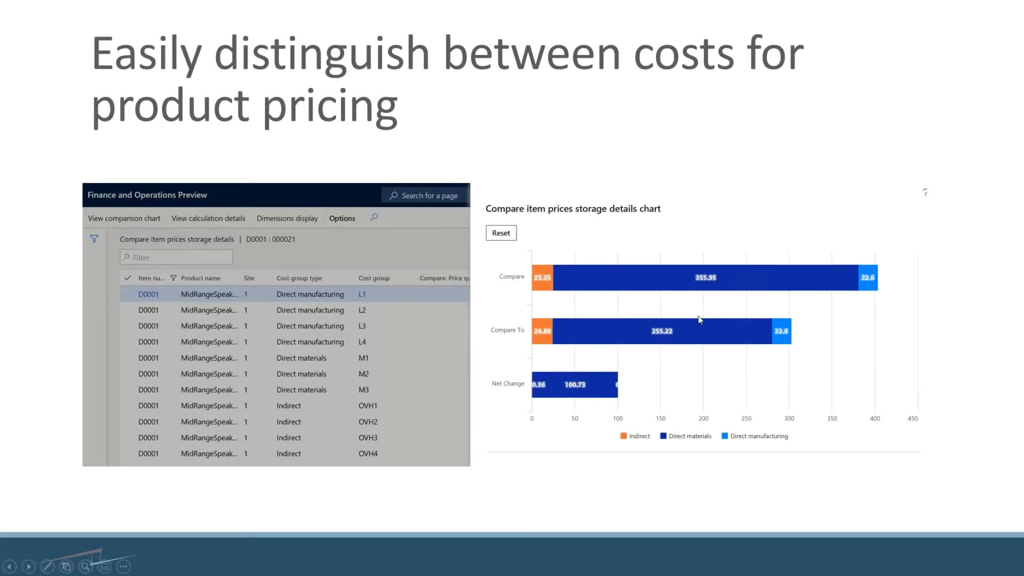
mouse_move(673, 346)
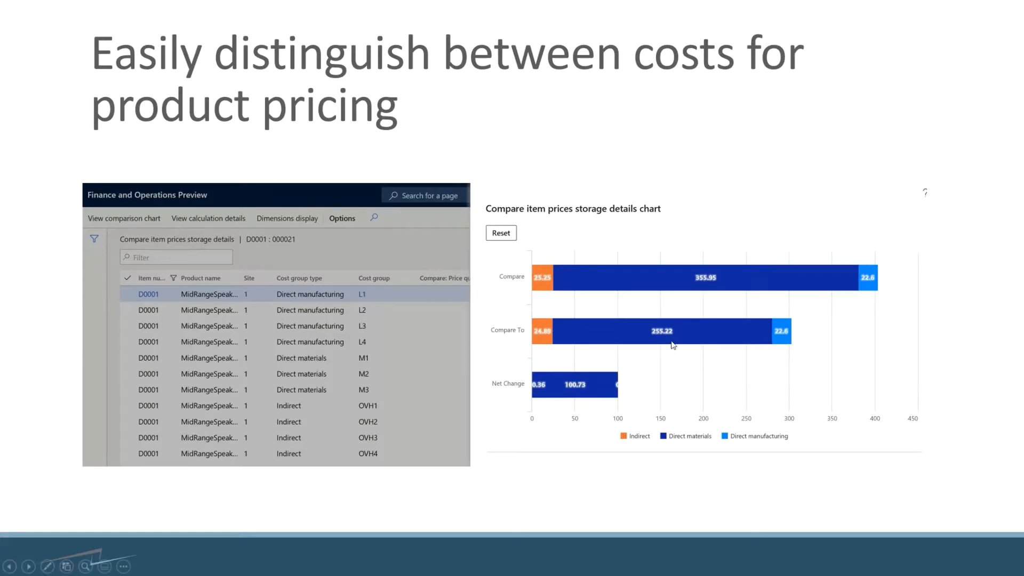